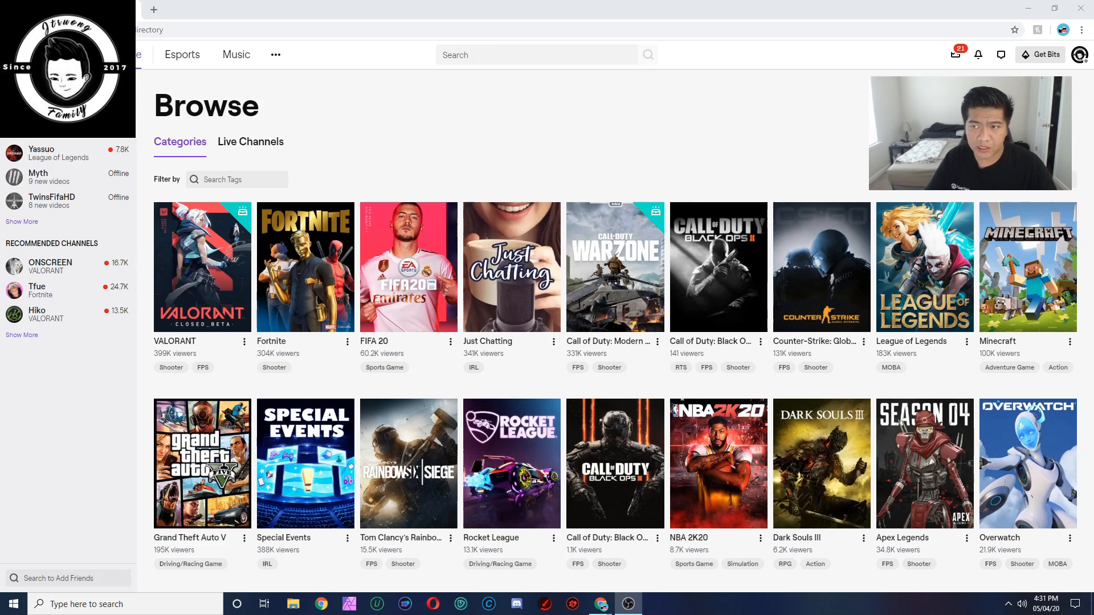
Open Settings from the profile avatar menu at top-right.
left_click(1083, 54)
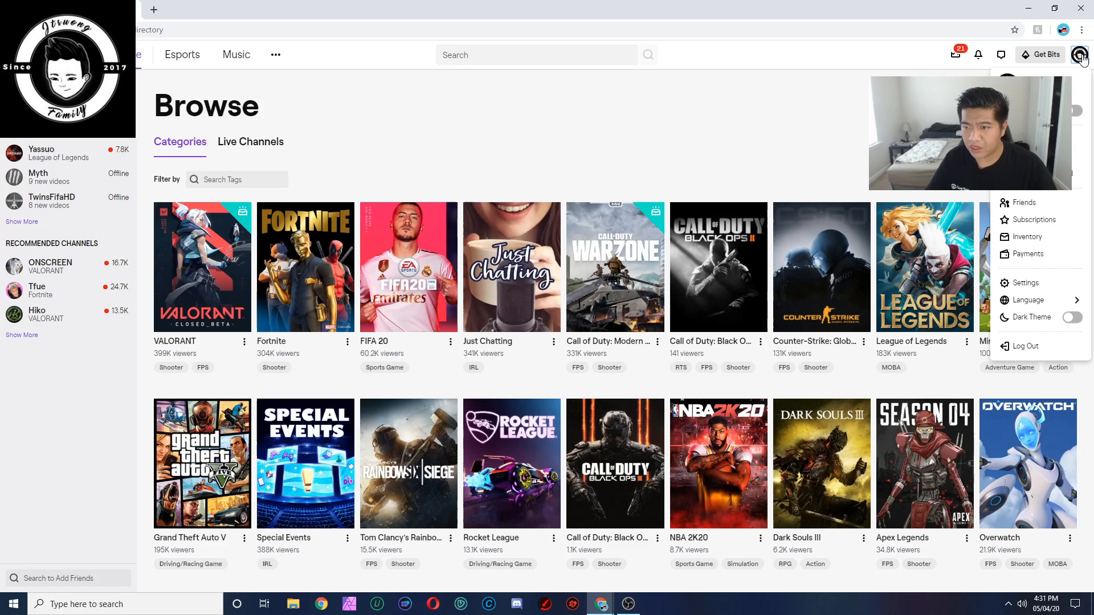
left_click(1025, 283)
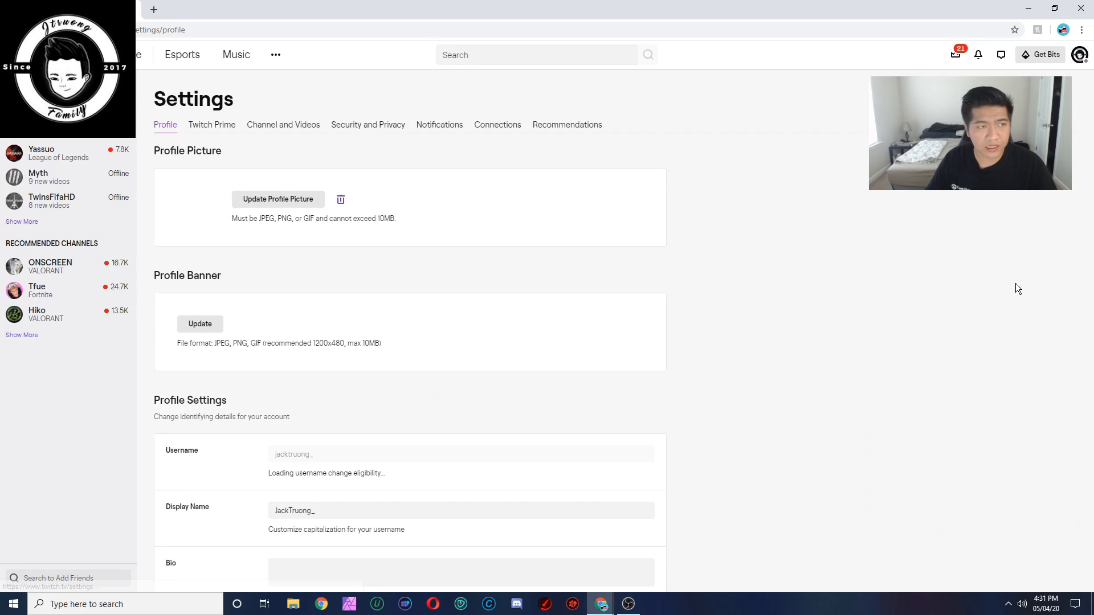
On the Connections tab, disconnect Riot Games and confirm with 'Yes, Disconnect'.
left_click(497, 124)
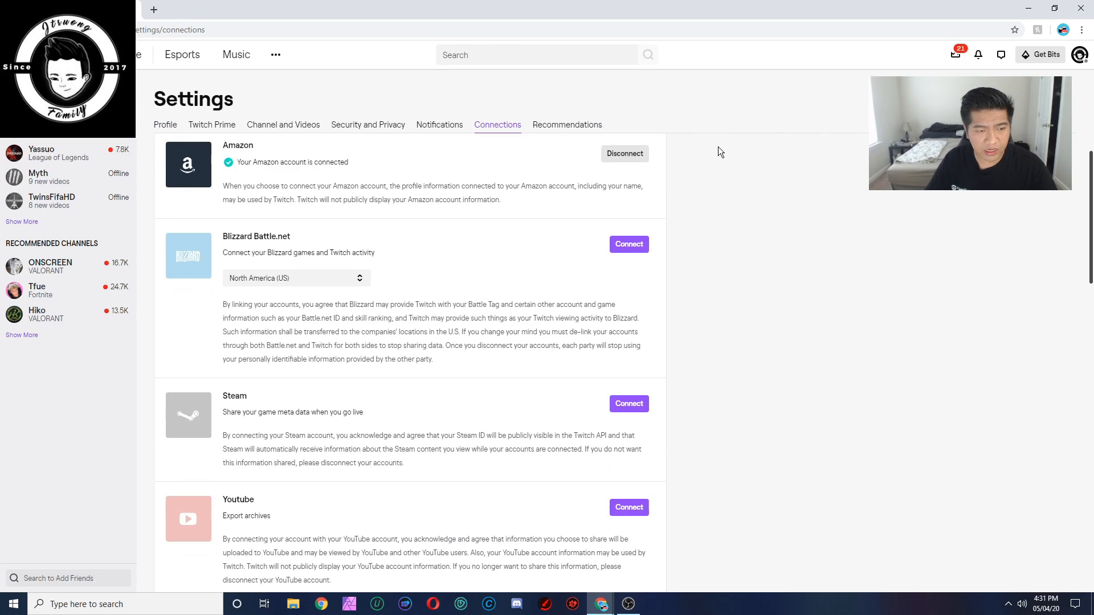
scroll("down", 3)
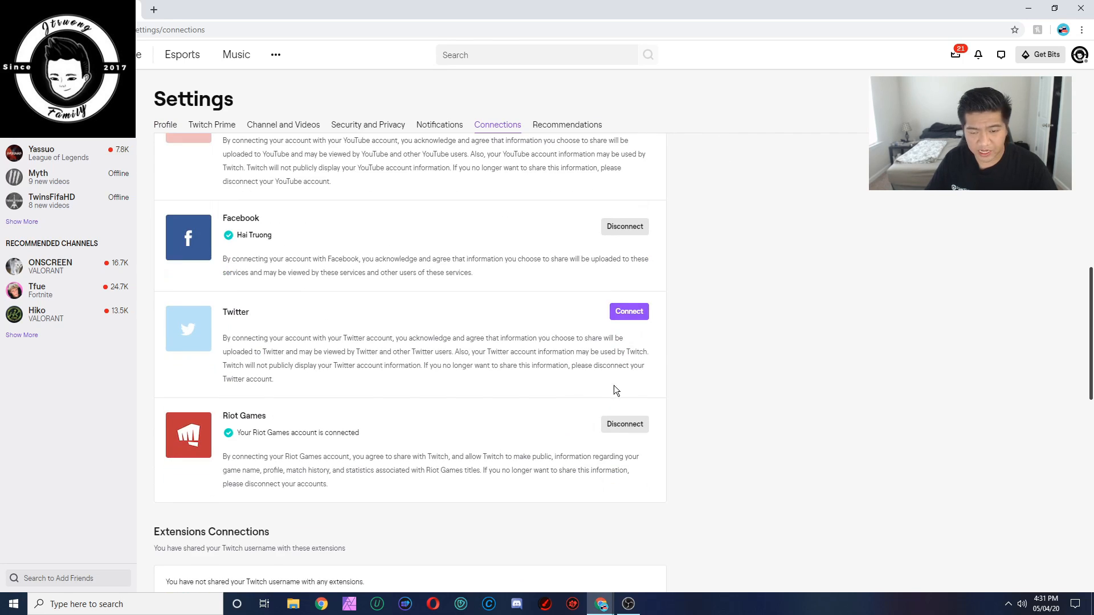
left_click(624, 423)
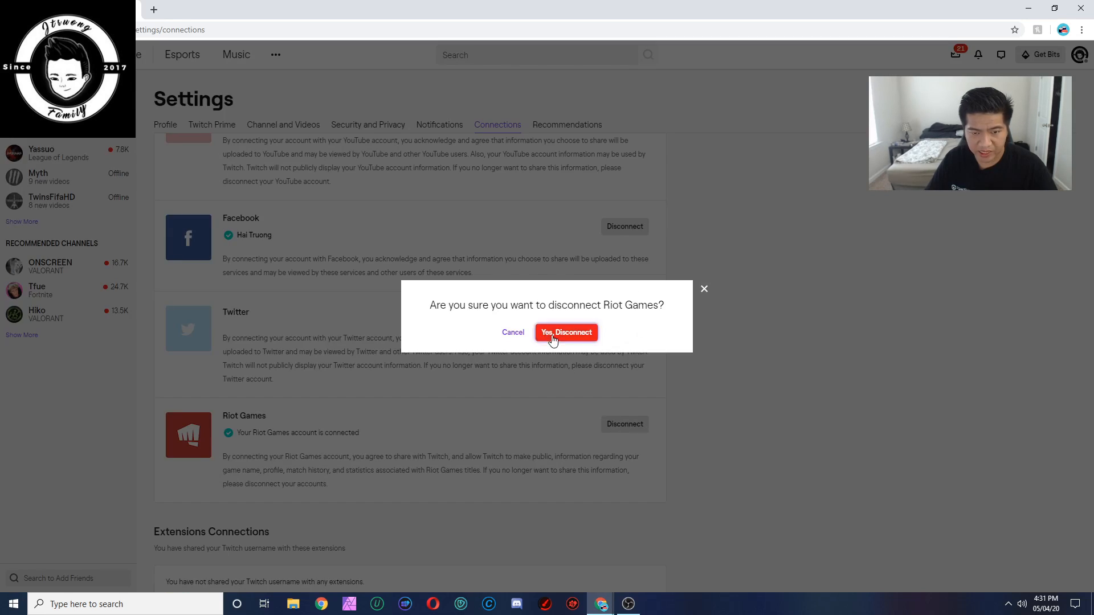
left_click(566, 332)
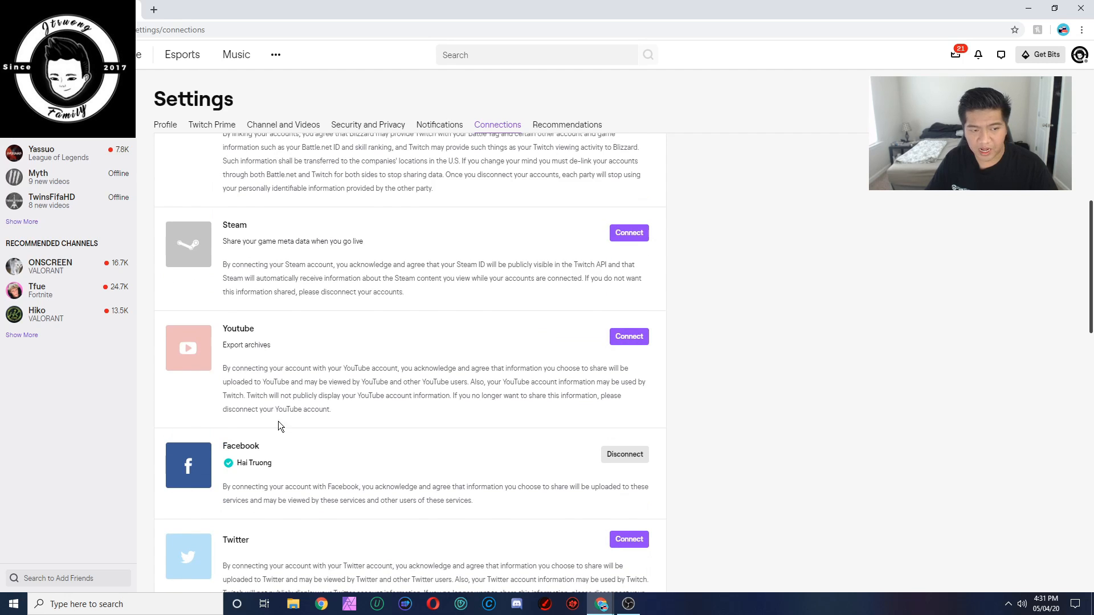
scroll("down", 3)
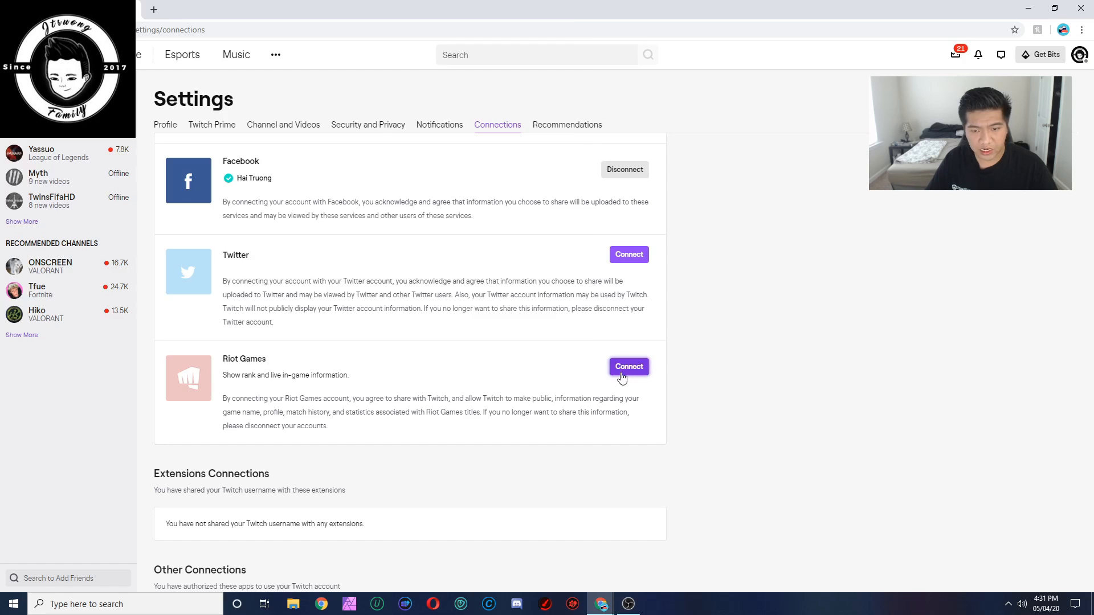
Connect Riot Games, signing in to the popup as 'jaeyou'.
left_click(627, 366)
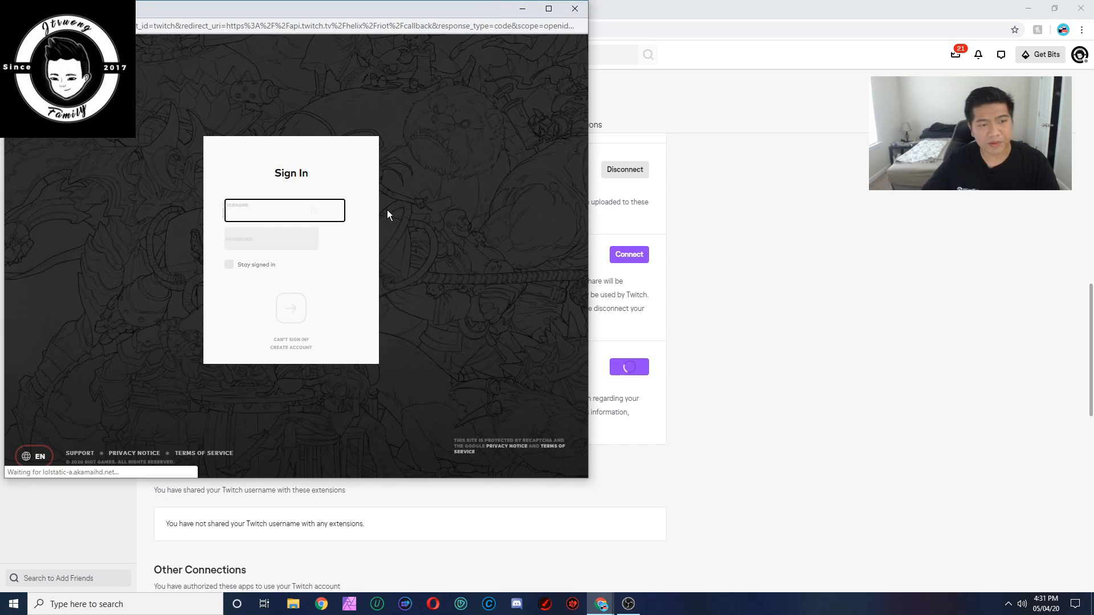
left_click(284, 211)
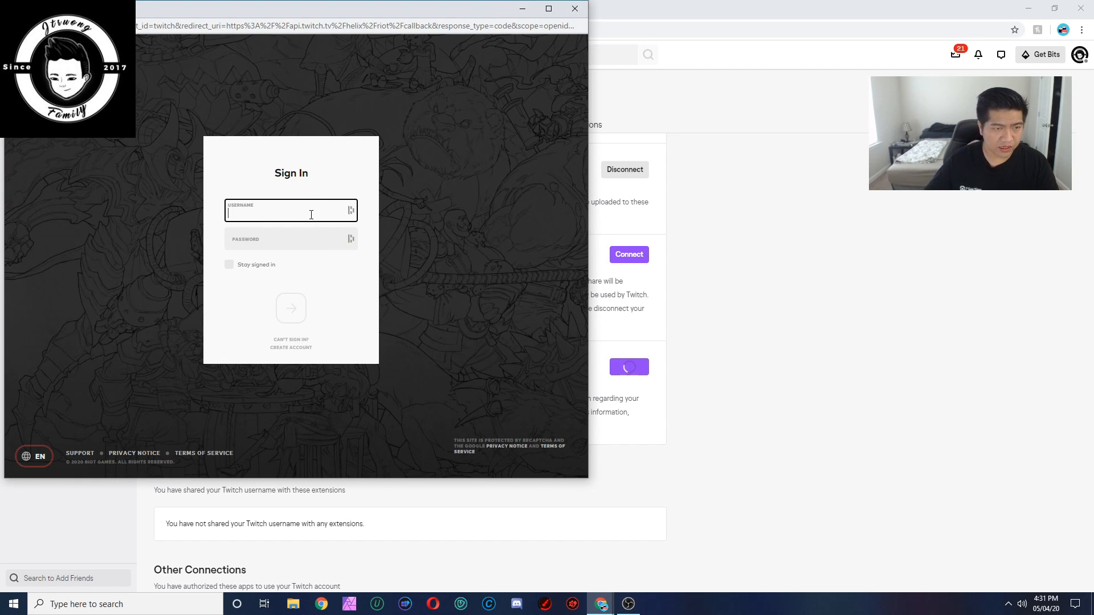
type("jaeyoungmusic")
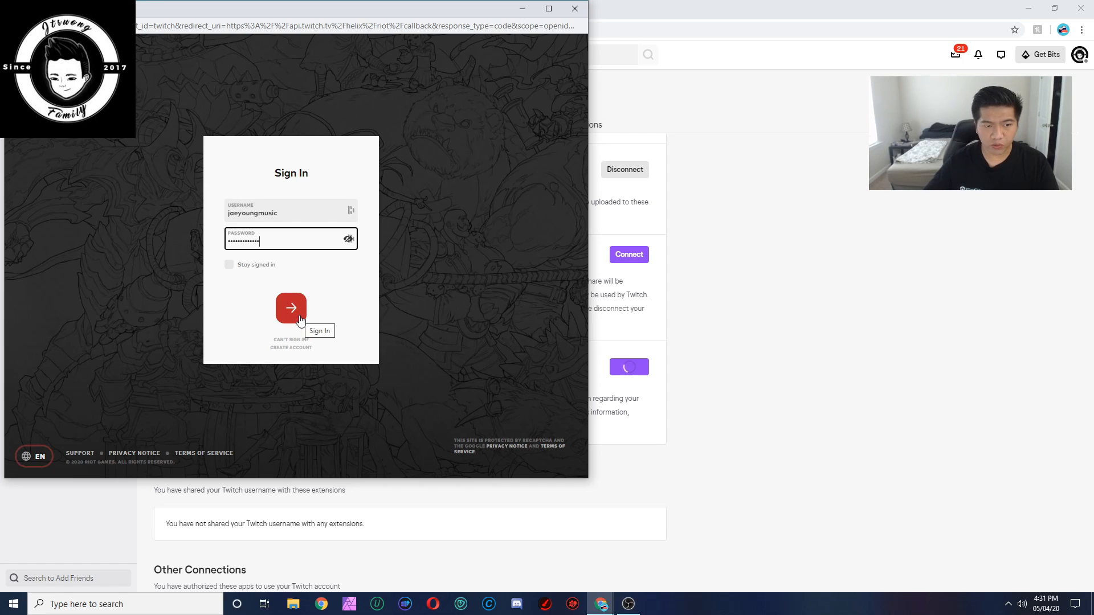
left_click(291, 308)
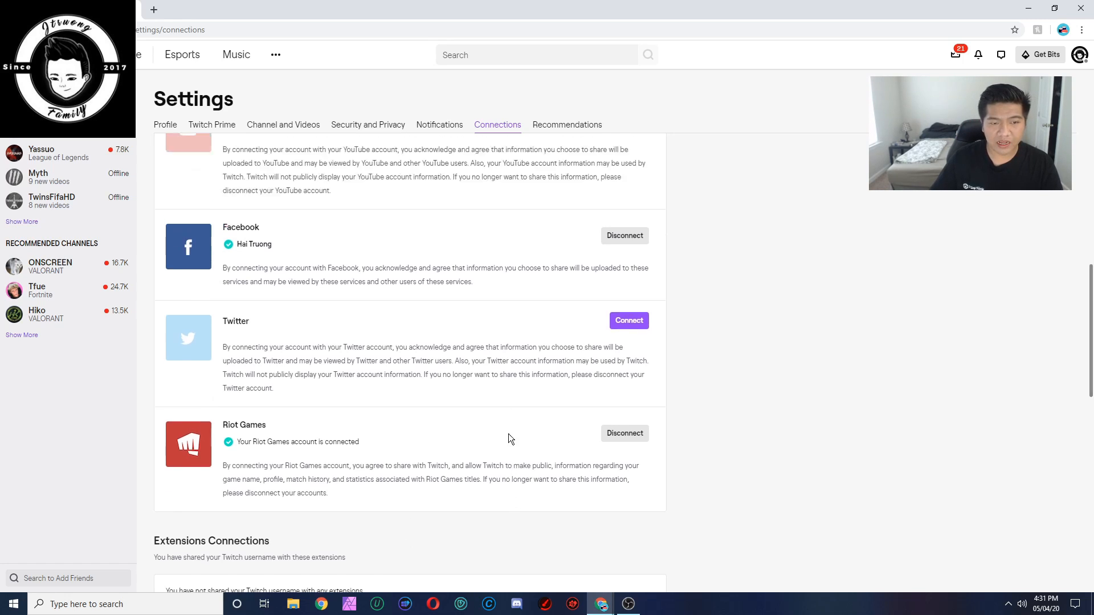
Scroll up the Connections page to confirm Riot Games shows as connected.
scroll("up", 3)
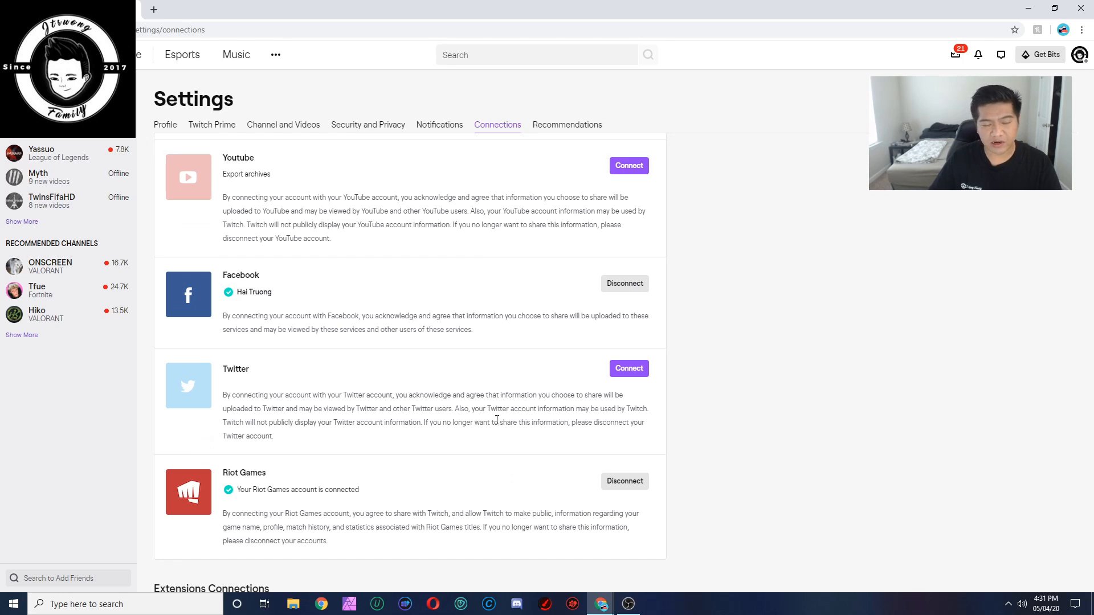